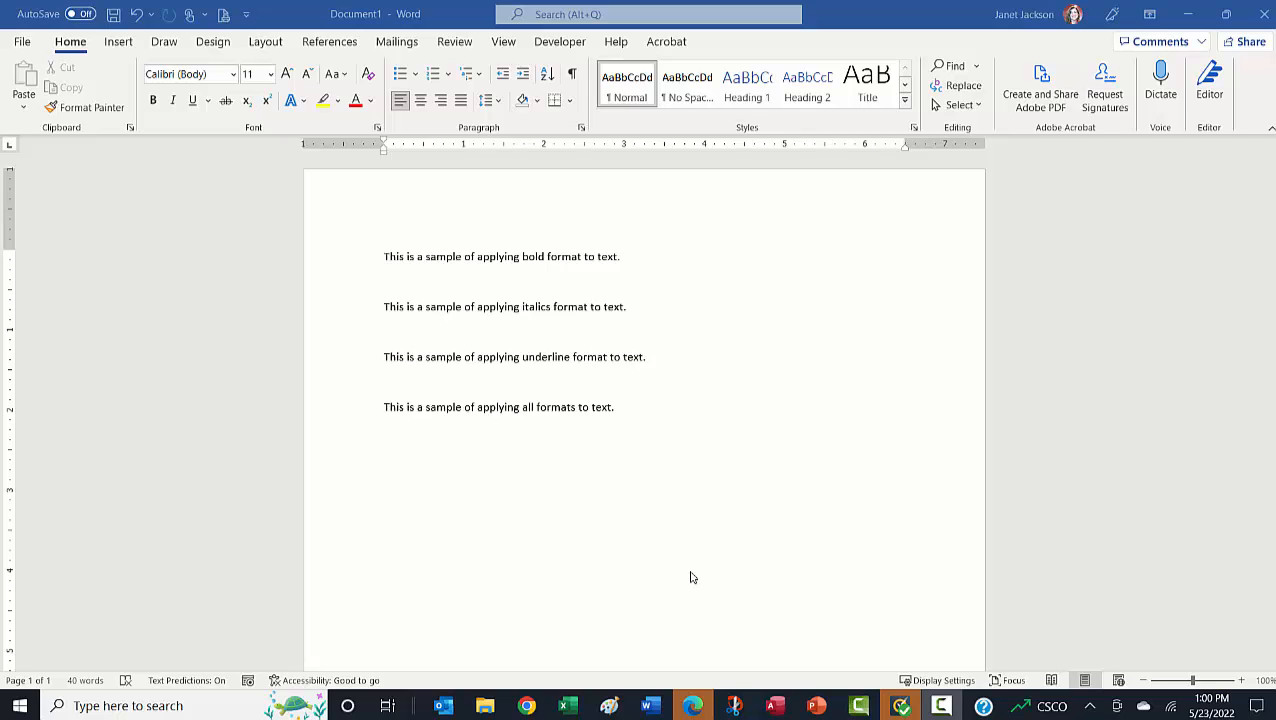
mouse_move(498, 590)
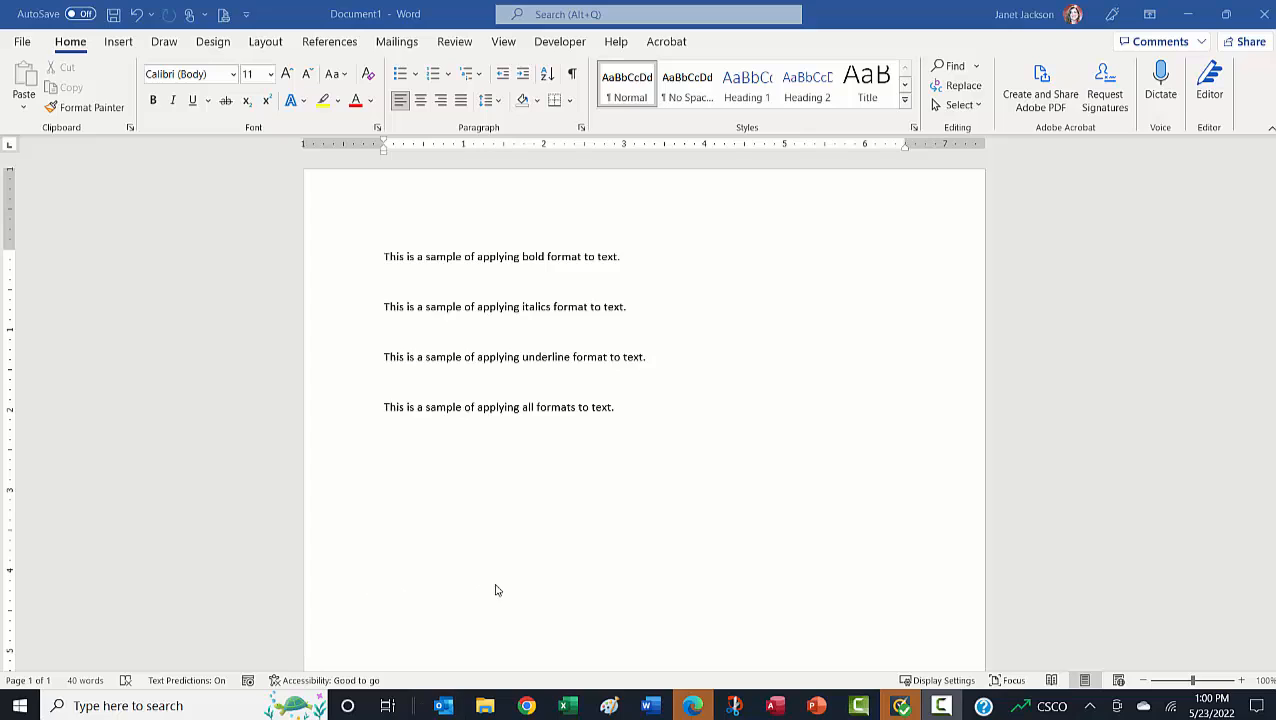
mouse_move(472, 480)
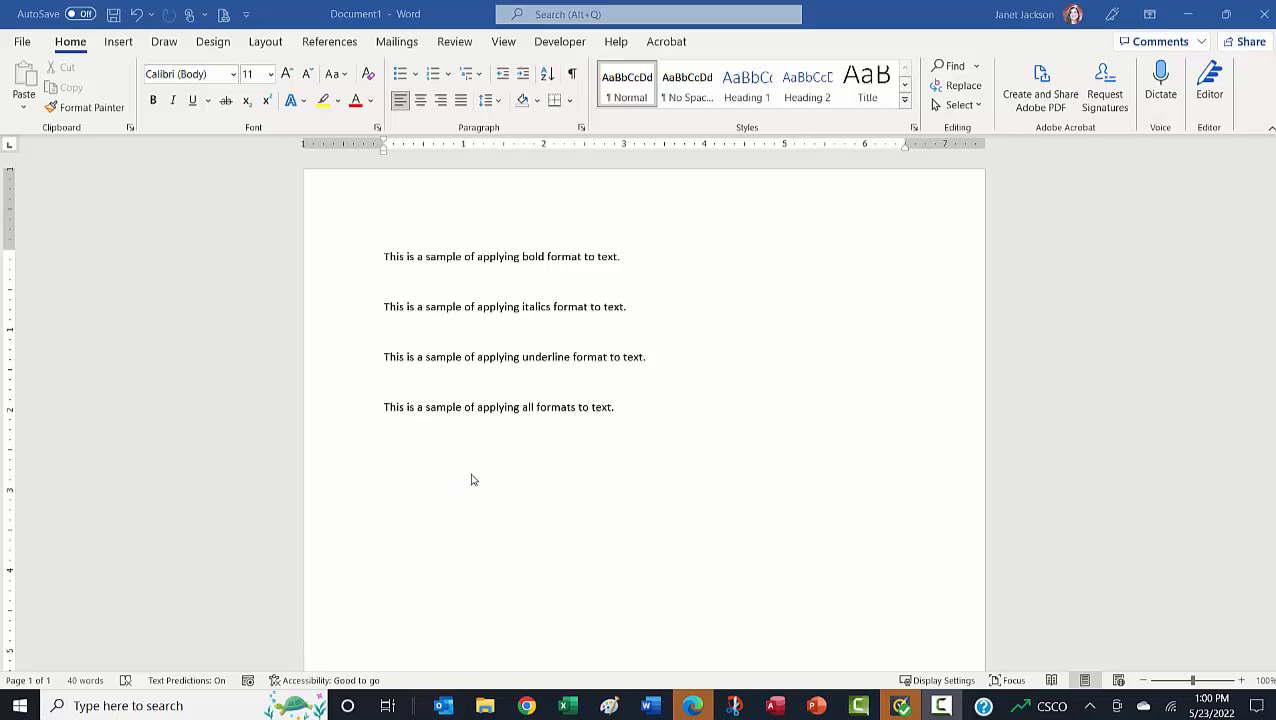
mouse_move(484, 318)
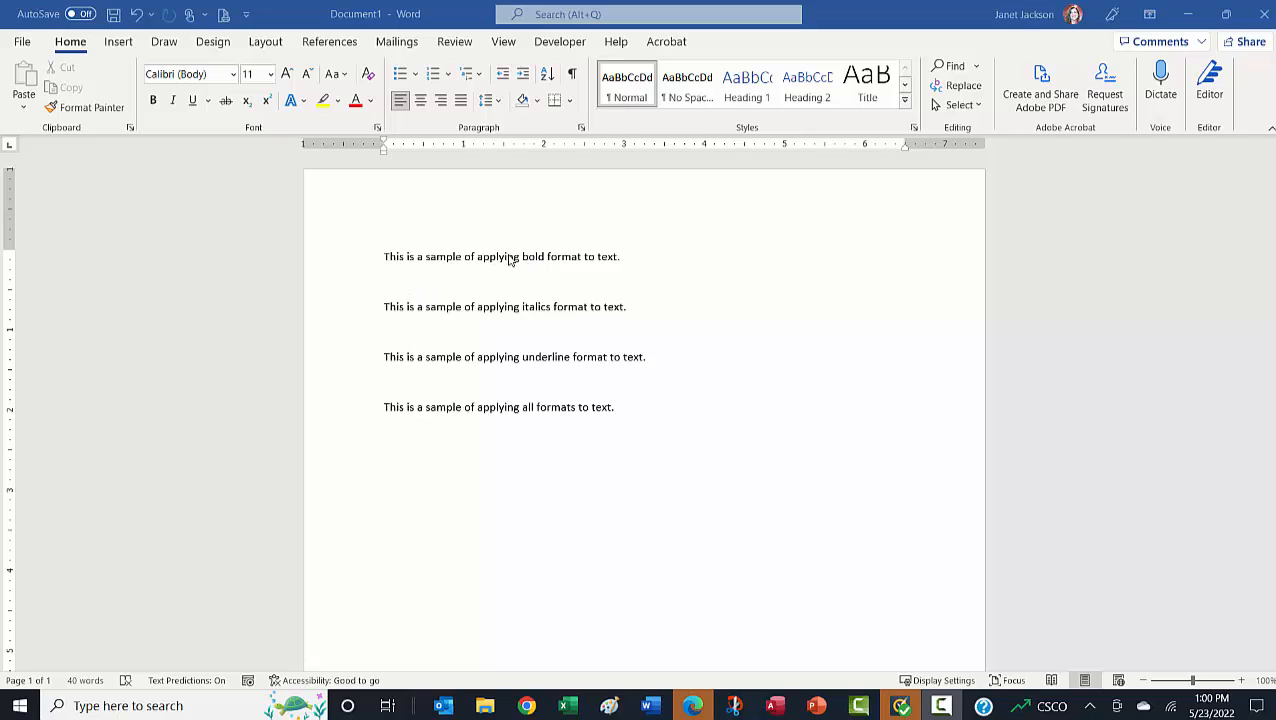
- Select the word 'bold' in the first sentence and make it bold with Ctrl+B
double_click(532, 256)
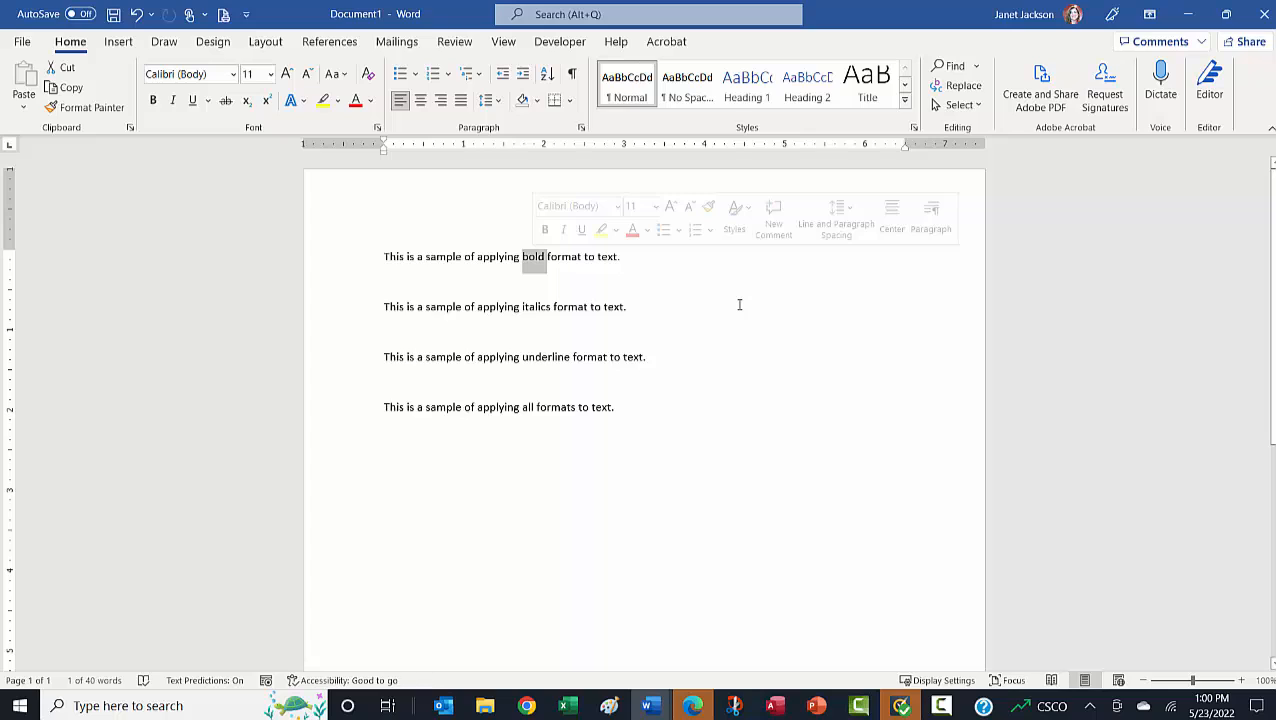
key("ctrl+b")
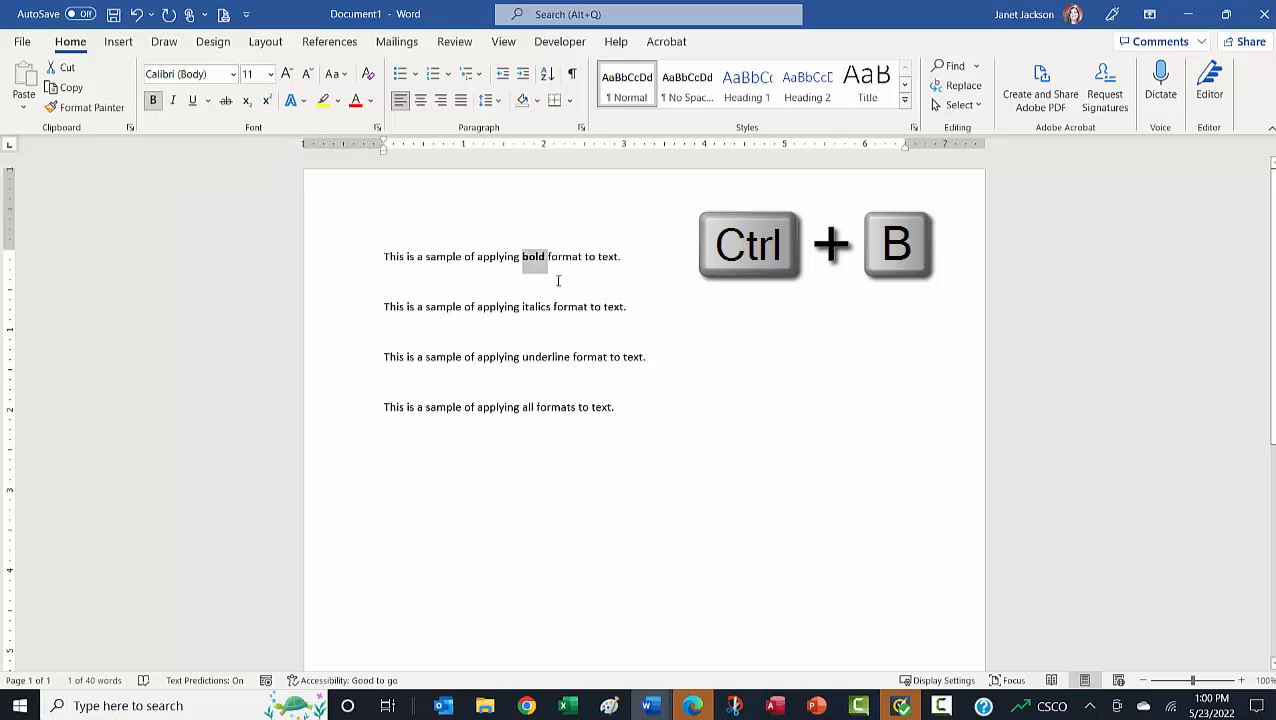
mouse_move(592, 280)
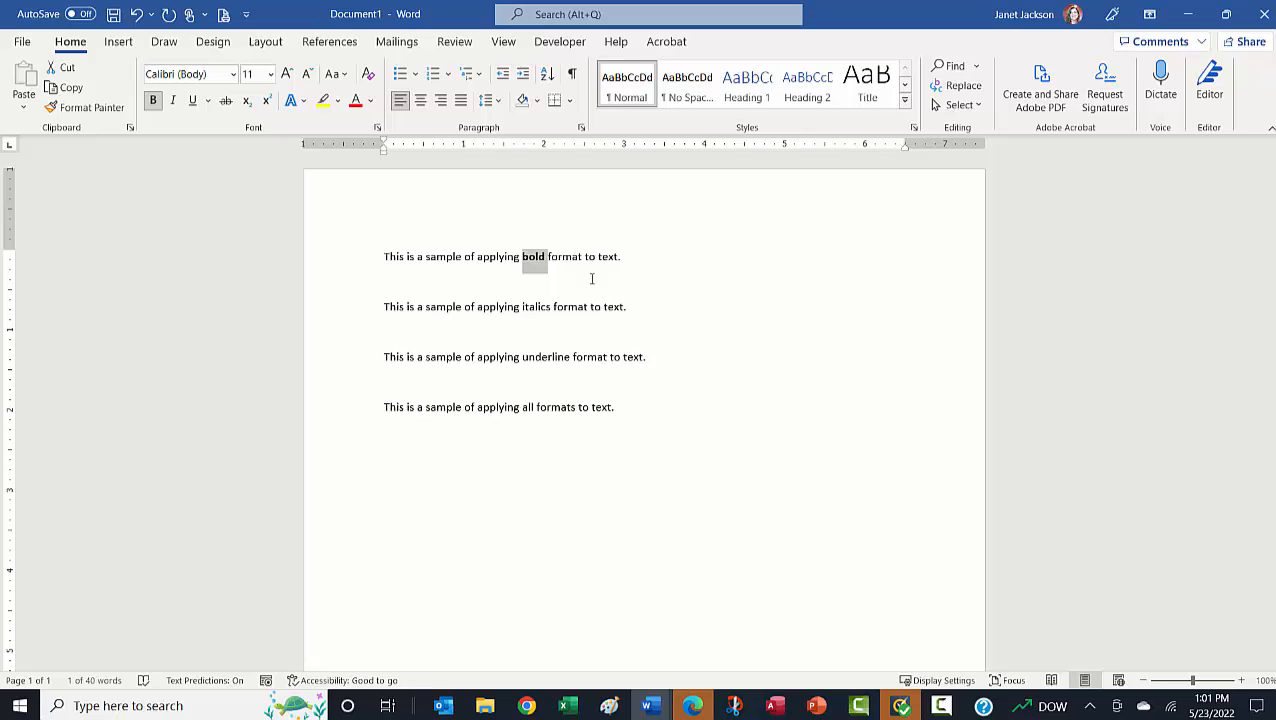
- Select the word 'italics' in the second sentence with Shift+Left and italicize it with Ctrl+I
left_click(544, 306)
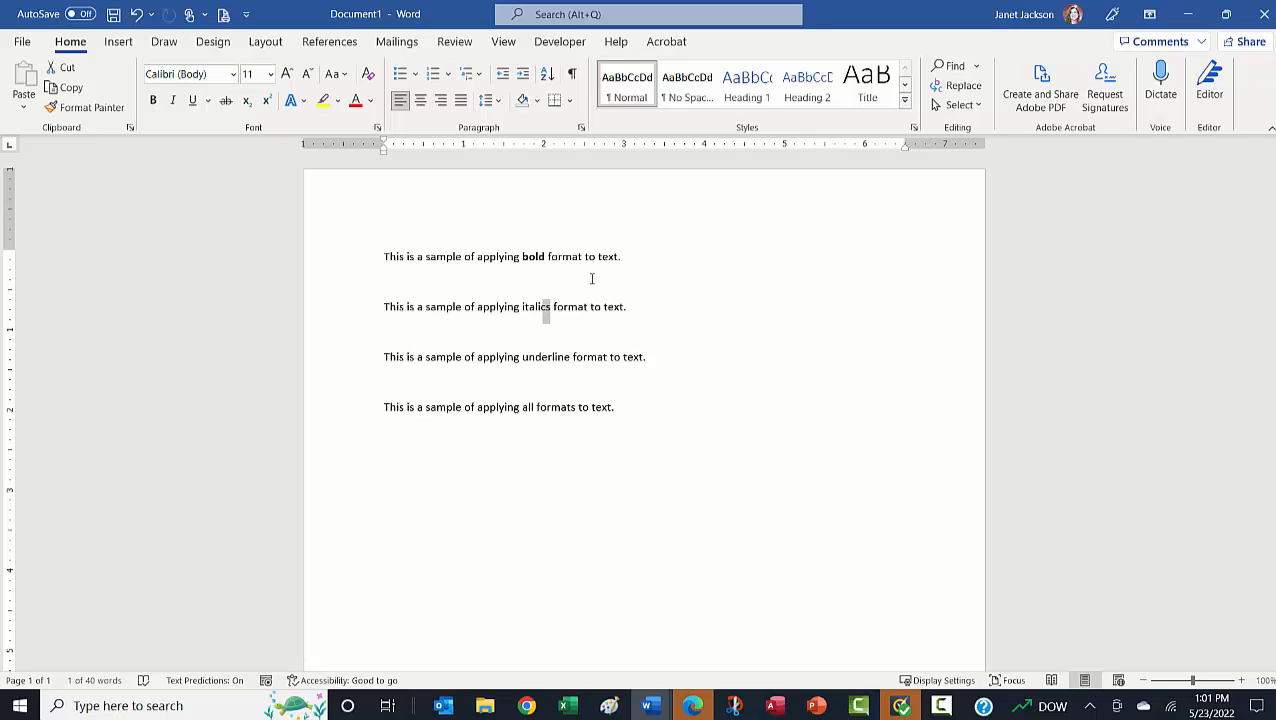
key("shift+left")
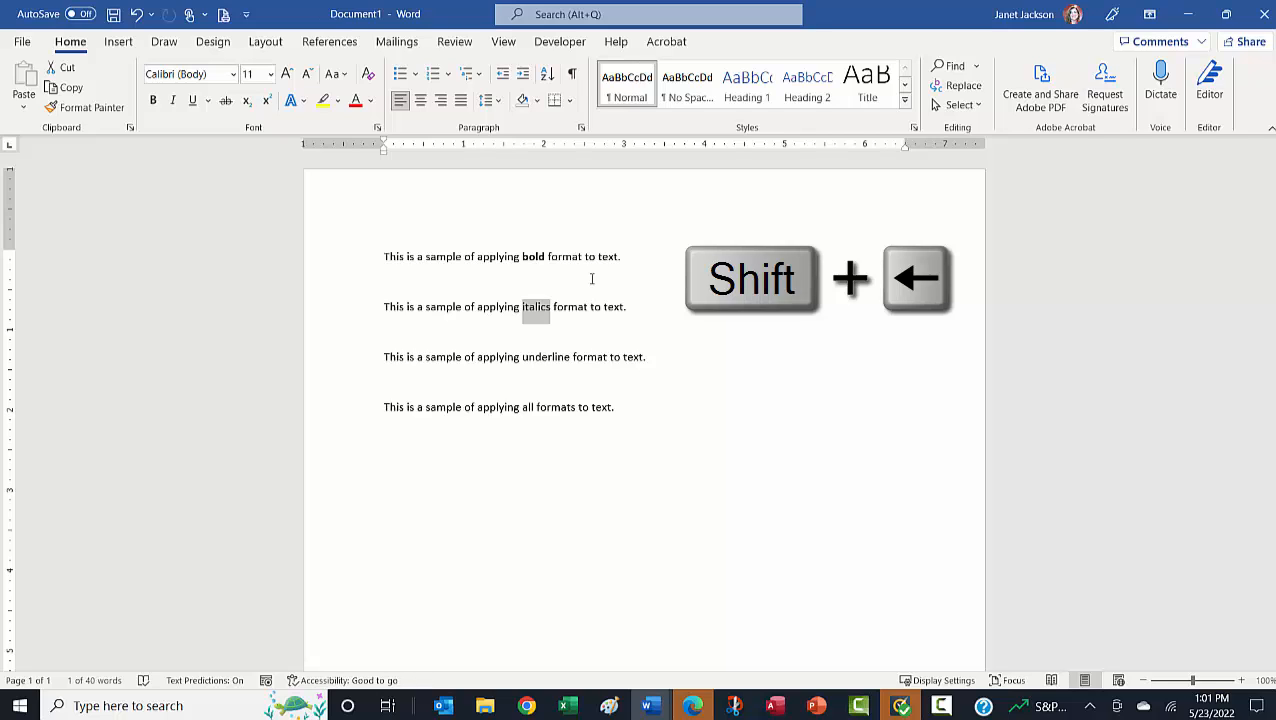
key("ctrl+i")
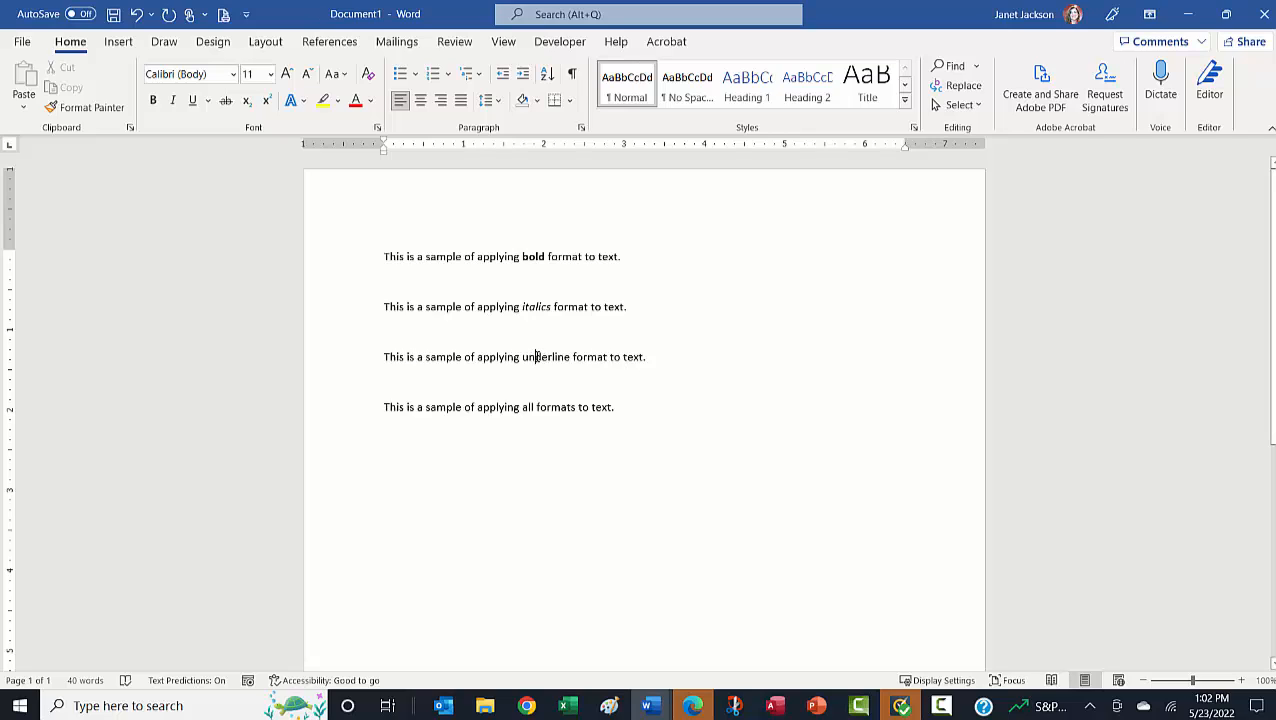
- Select the word 'underline' in the third sentence and underline it with Ctrl+U
double_click(548, 356)
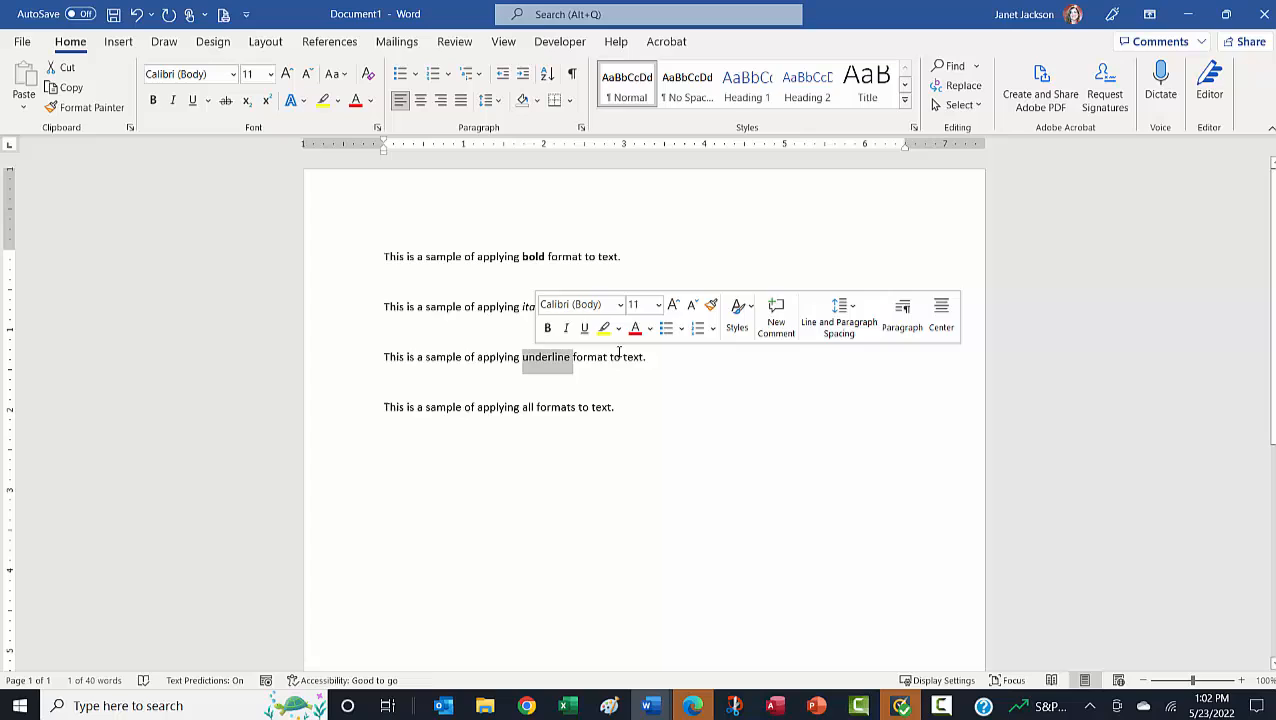
key("Ctrl+U")
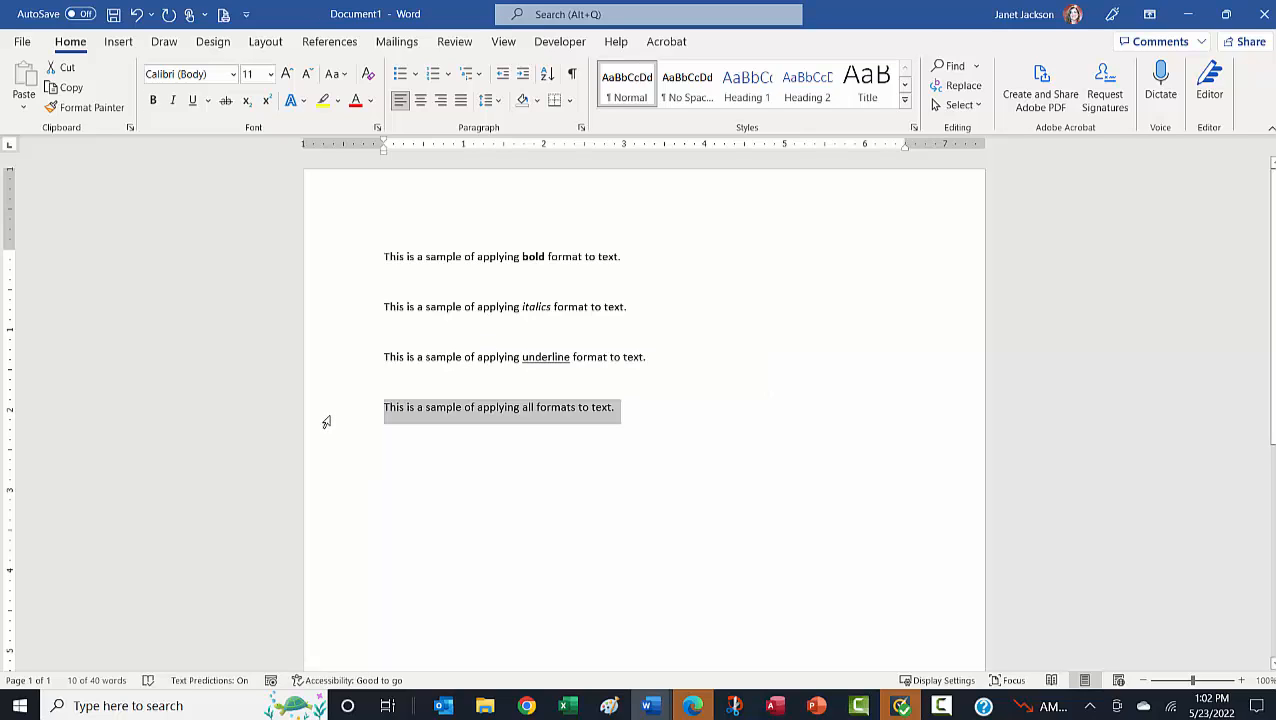
- Apply bold, italic and underline to the selected fourth sentence
key("Ctrl+b")
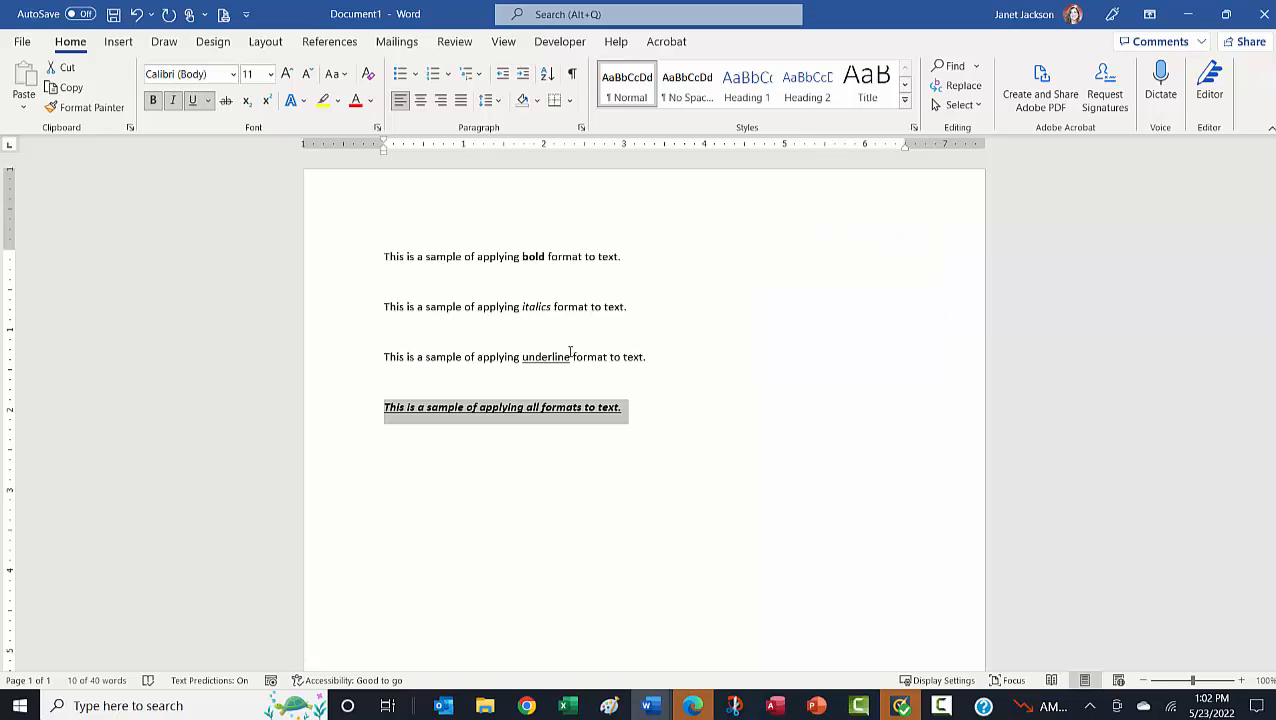
- Remove the underline from the word 'underline' and clear the fourth sentence's formatting with the same shortcuts
double_click(546, 356)
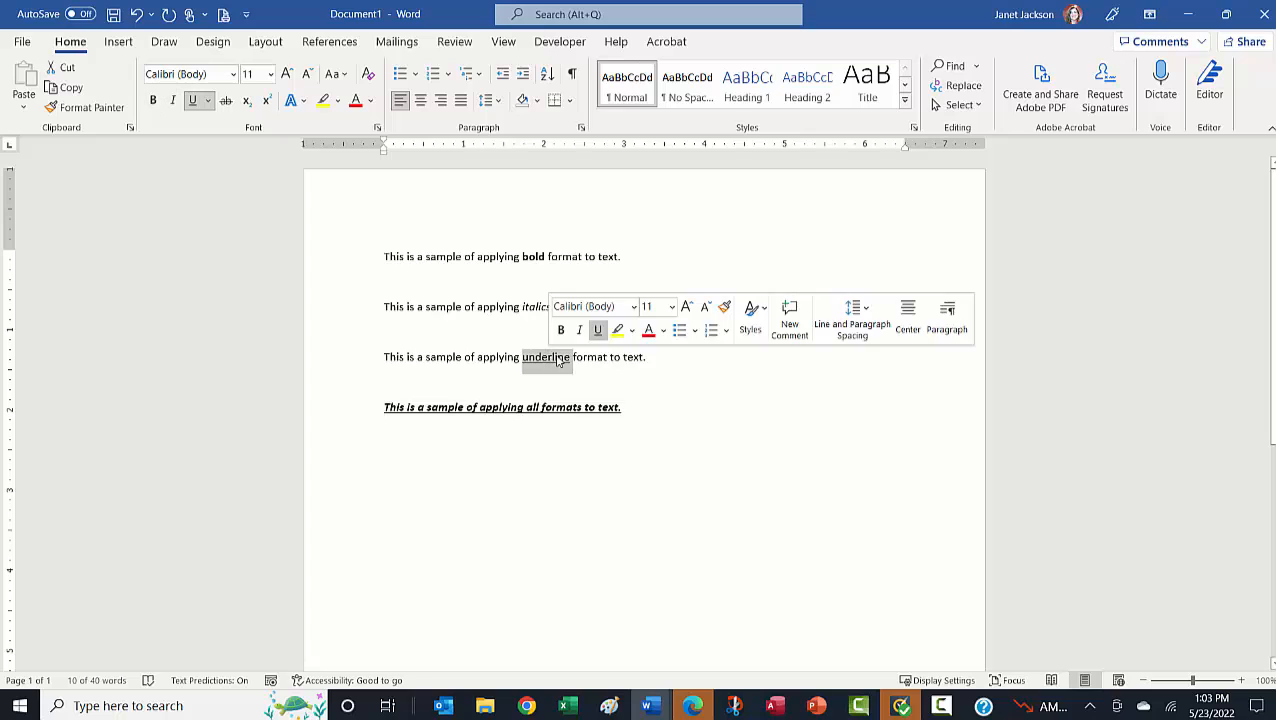
left_click(772, 416)
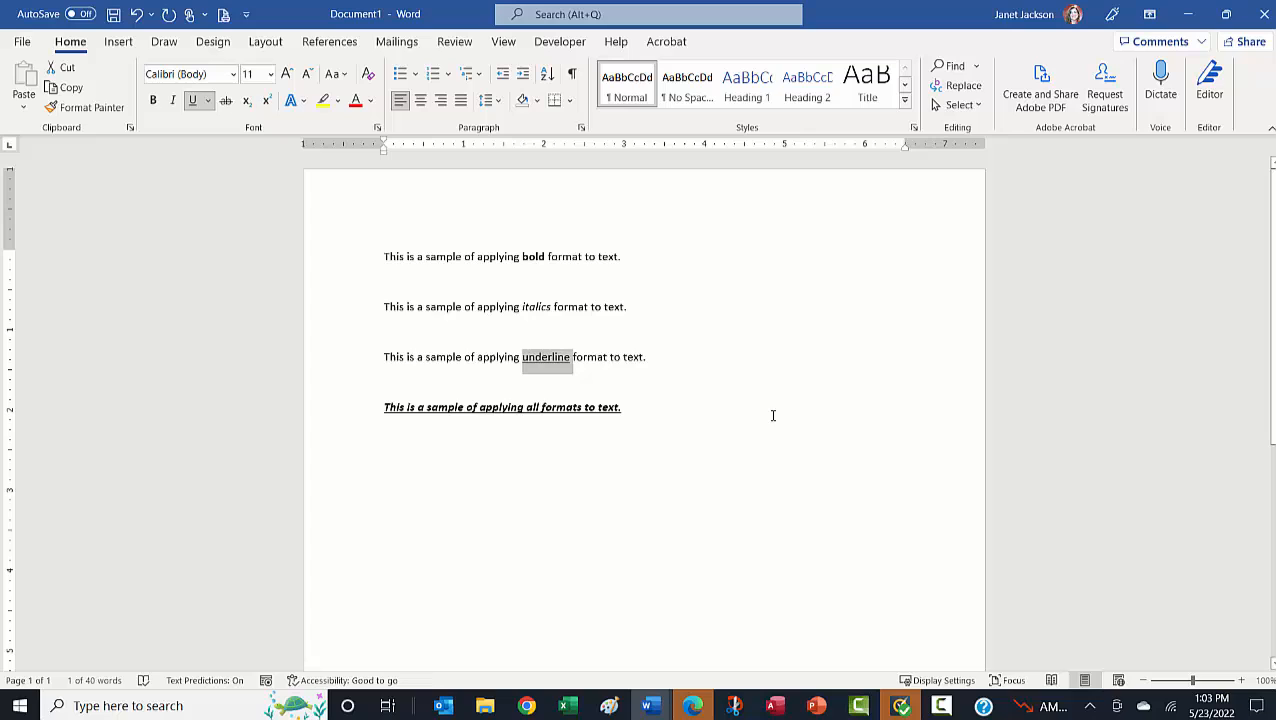
key("ctrl+u")
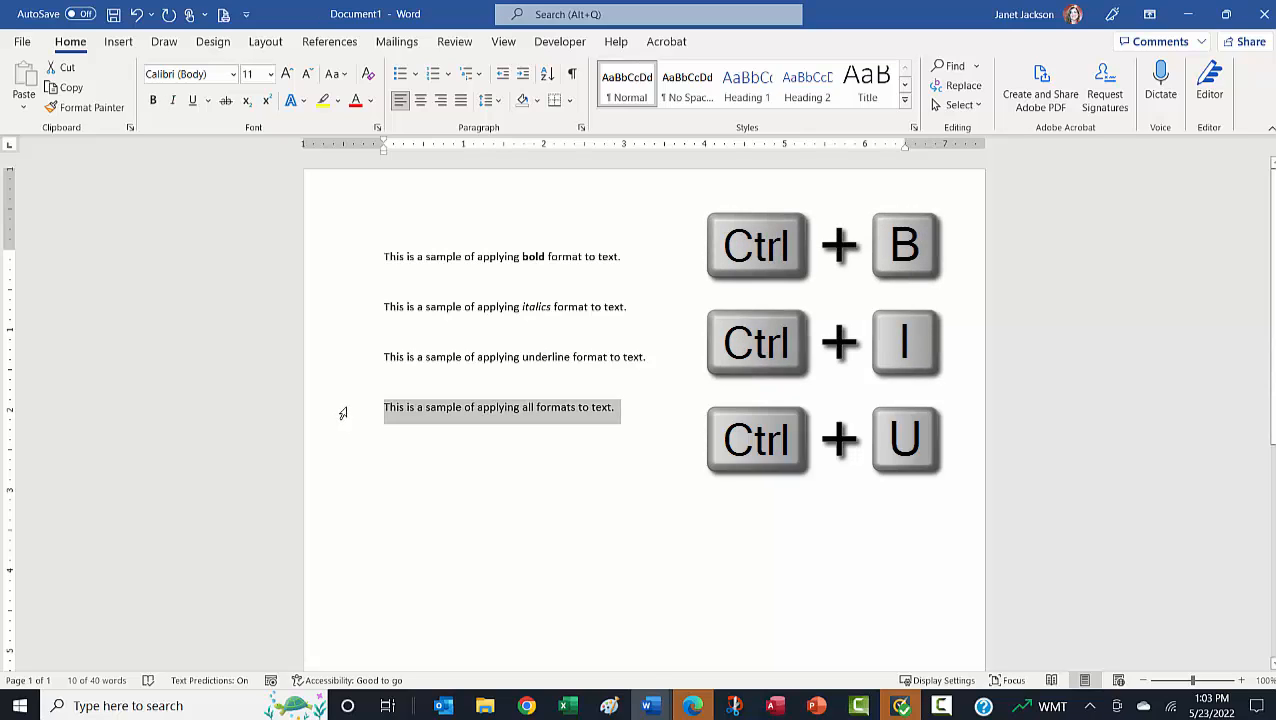
left_click(440, 356)
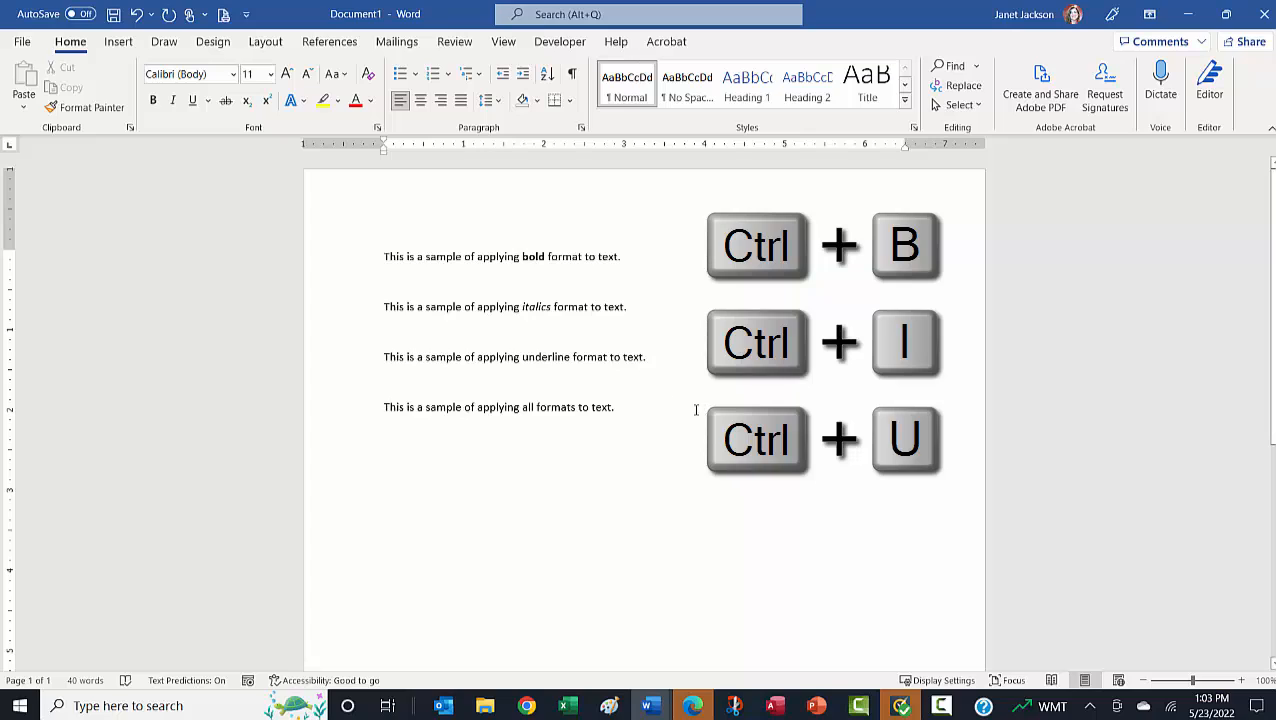
mouse_move(208, 176)
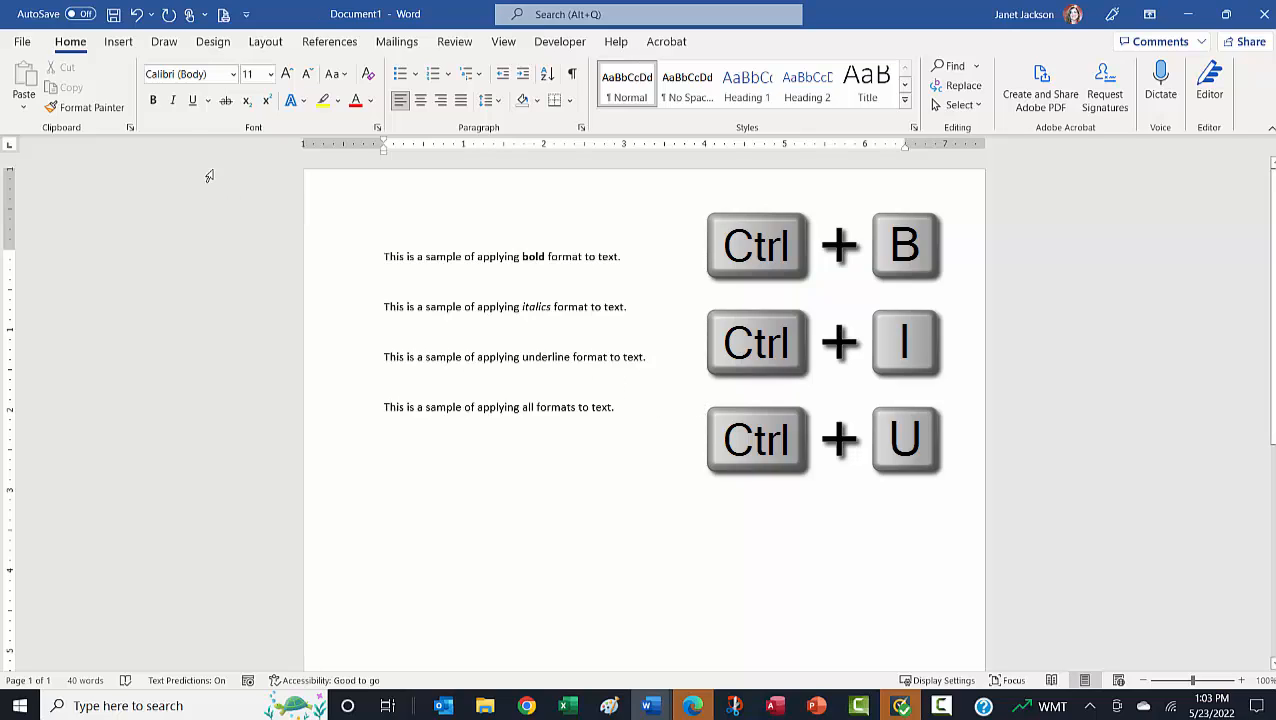